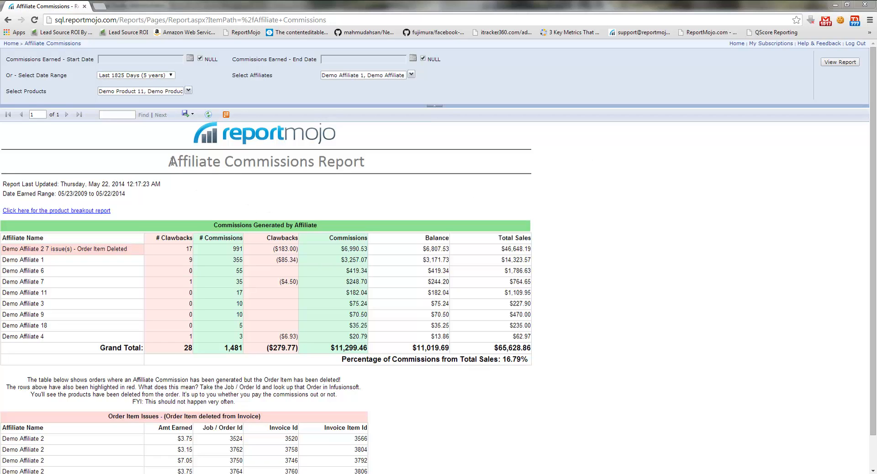
Review the products included and the preset date ranges, keeping the 5 years range.
scroll(down, 3)
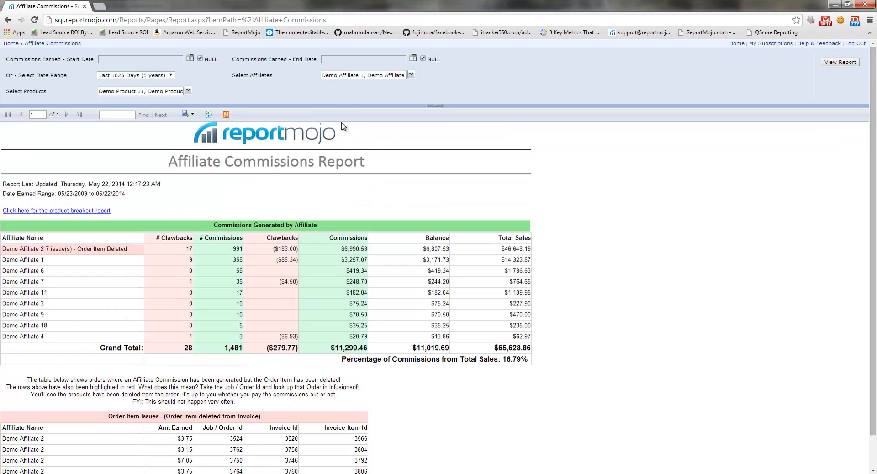
mouse_move(203, 99)
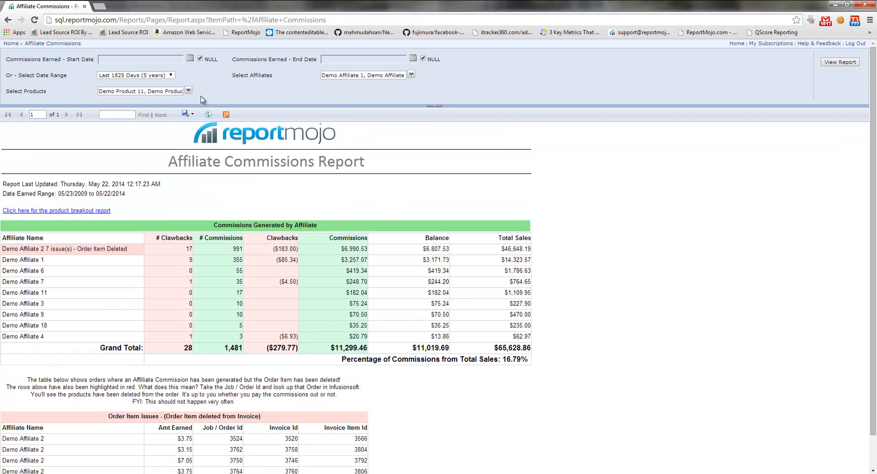
click(188, 91)
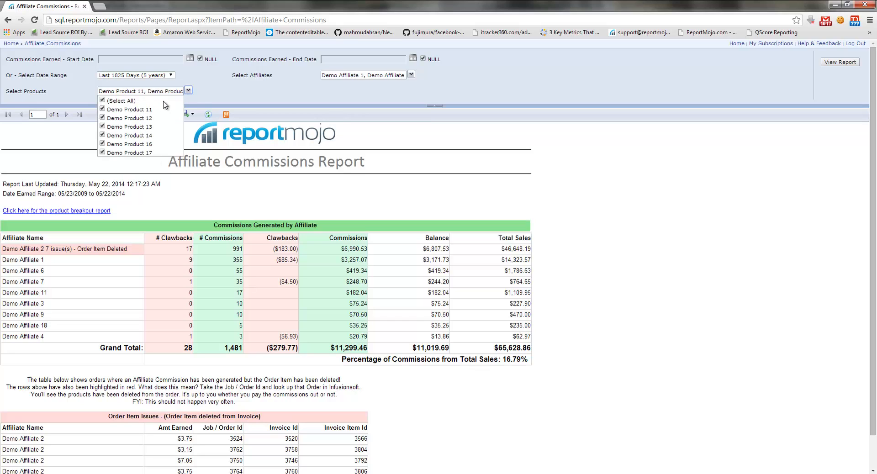
mouse_move(110, 113)
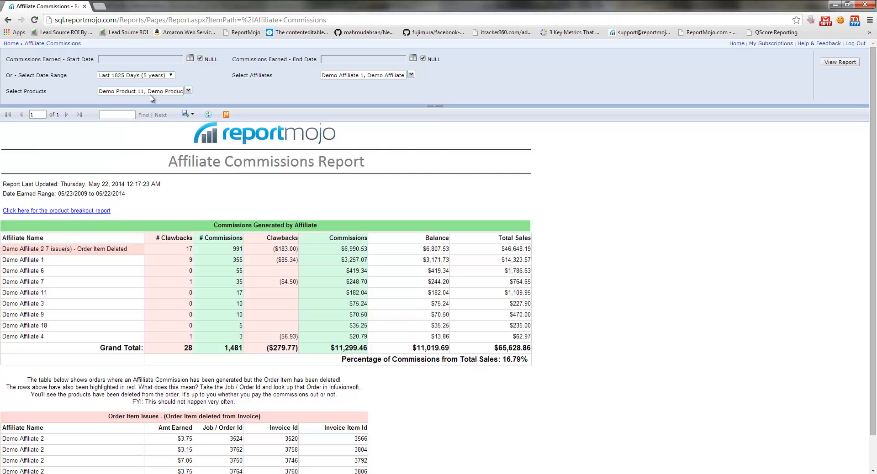
mouse_move(164, 105)
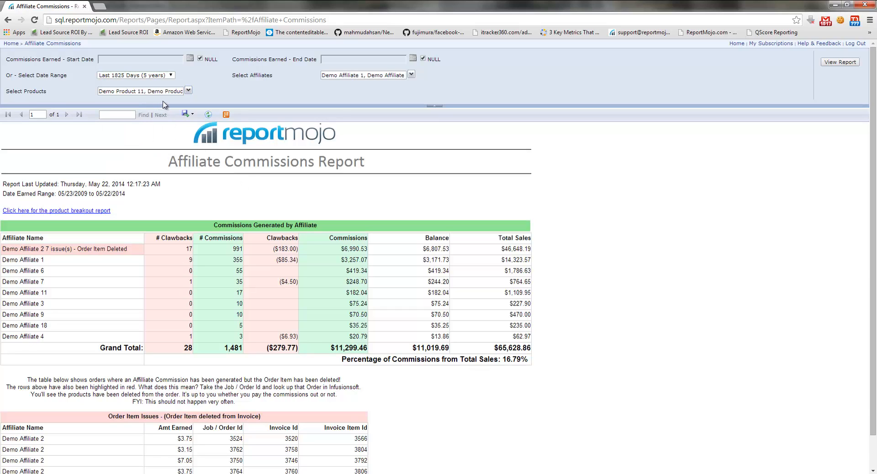
mouse_move(253, 189)
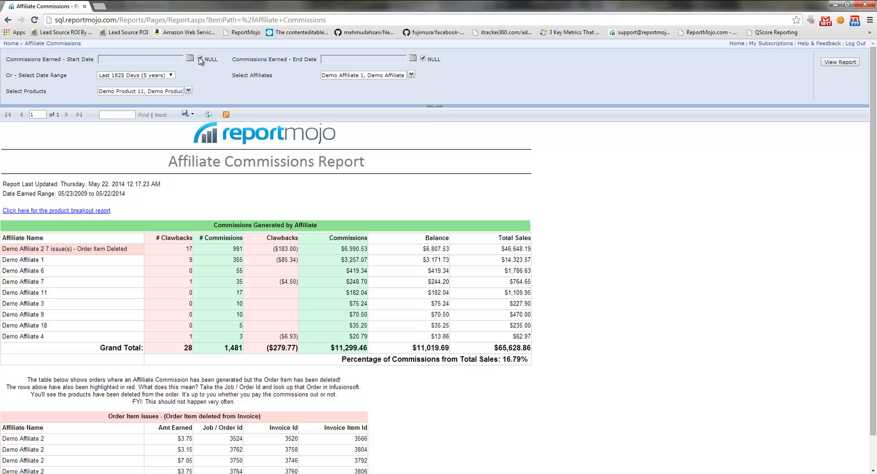
click(190, 58)
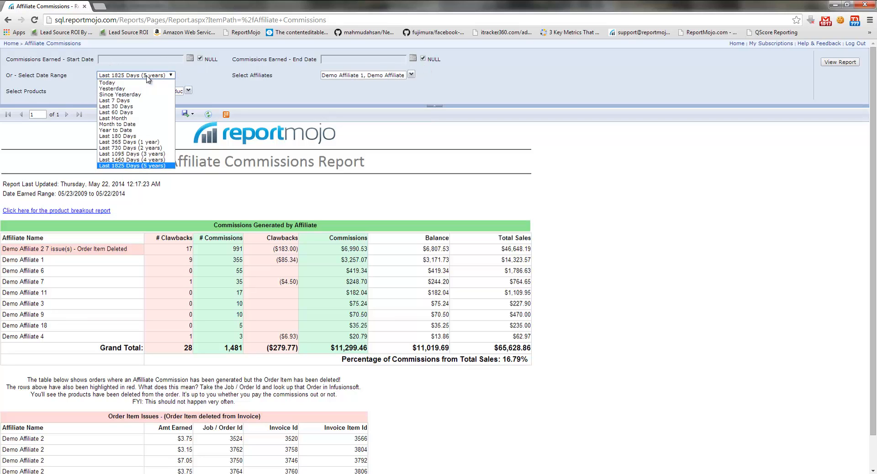
click(134, 166)
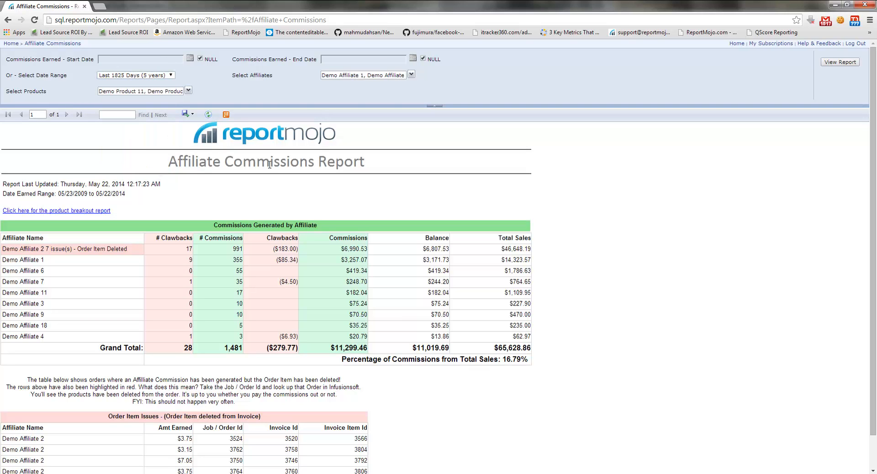
scroll(down, 3)
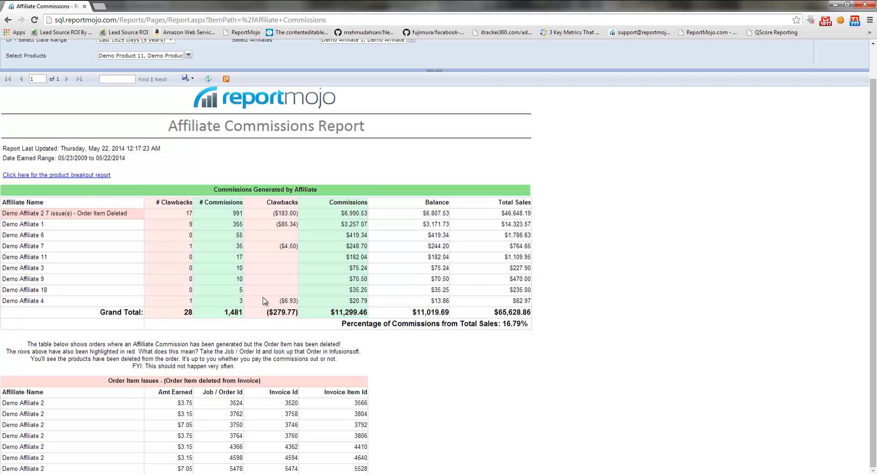
mouse_move(460, 335)
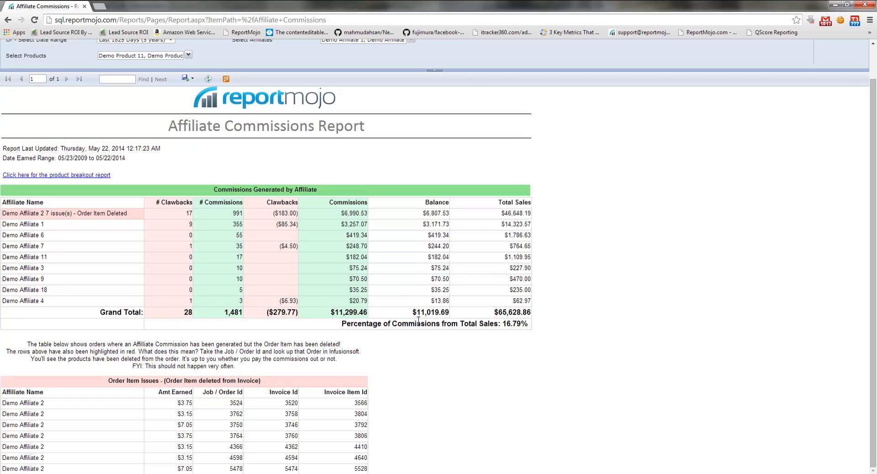
mouse_move(497, 323)
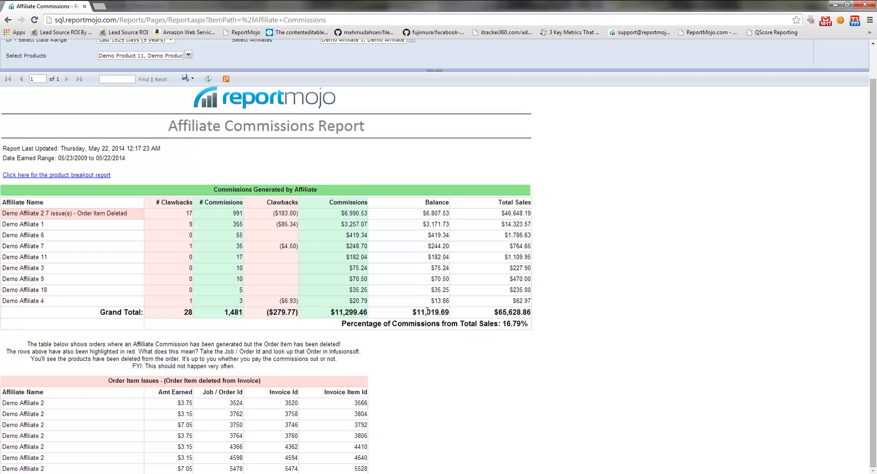
mouse_move(505, 325)
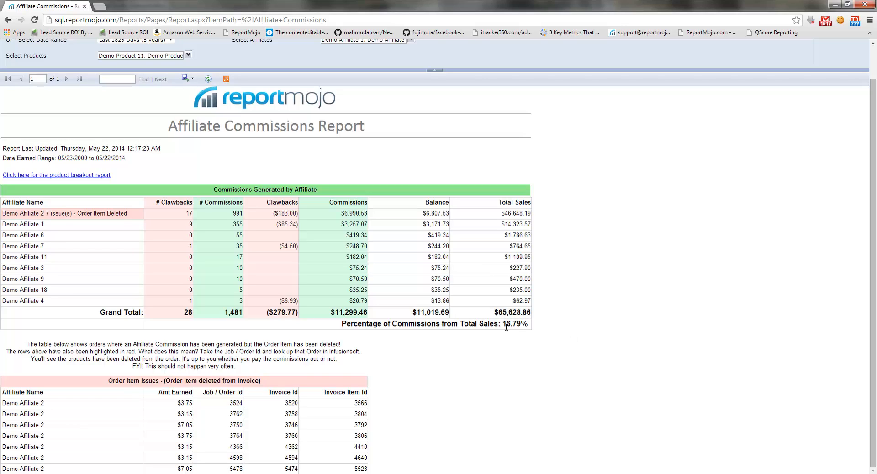
mouse_move(507, 325)
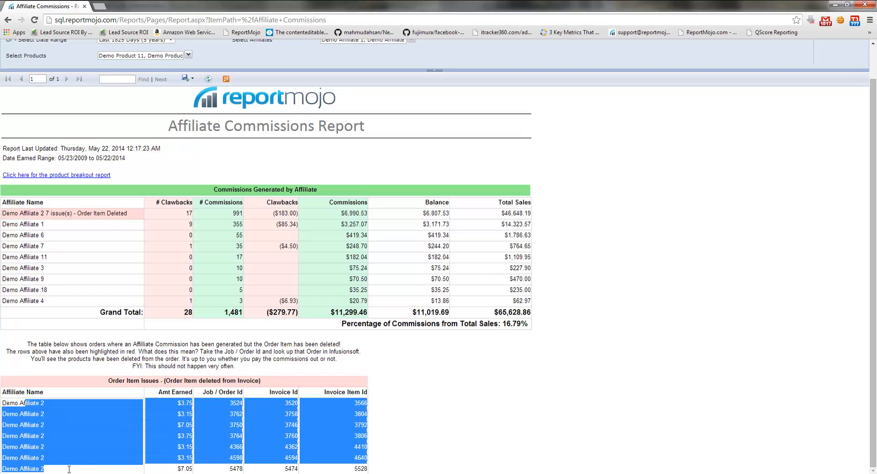
Highlight the order item rows and Demo Affiliate 2, then request the product breakout report.
click(22, 435)
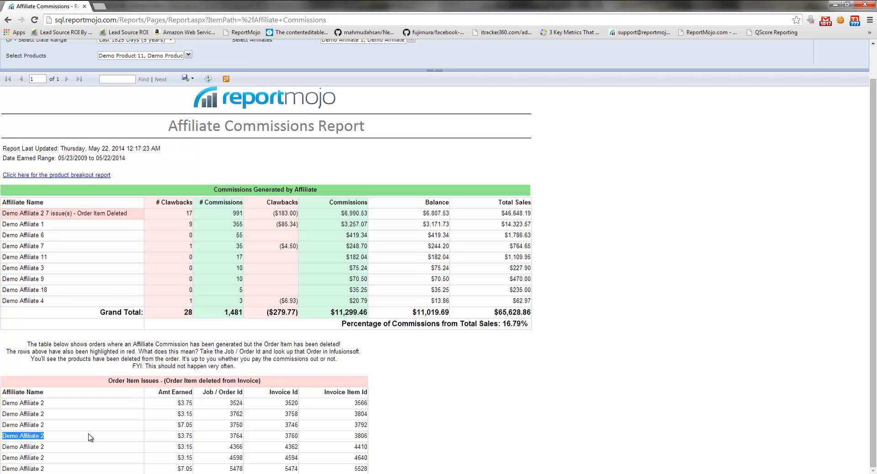
mouse_move(149, 388)
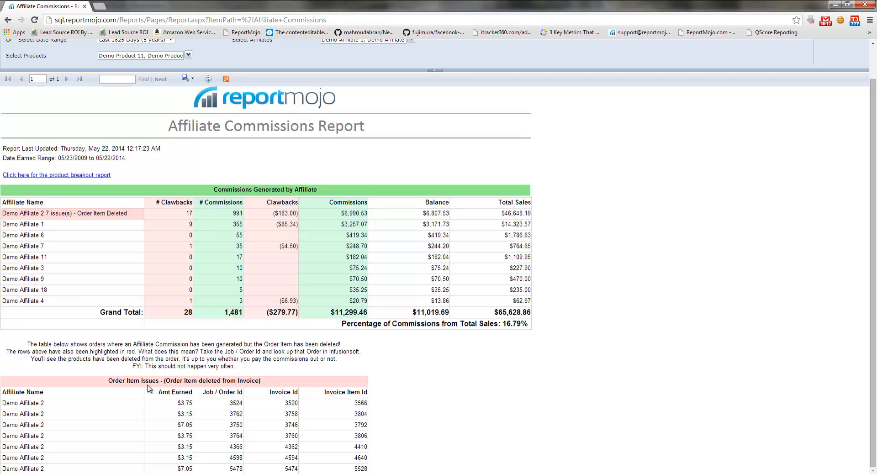
mouse_move(244, 210)
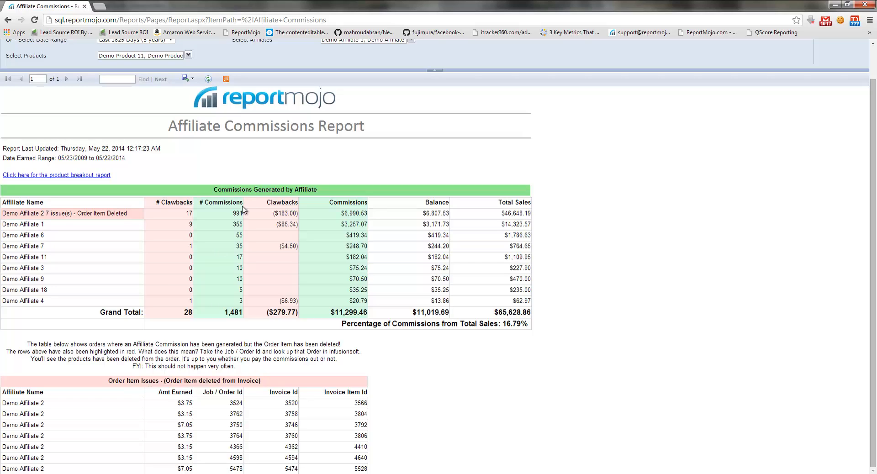
mouse_move(269, 397)
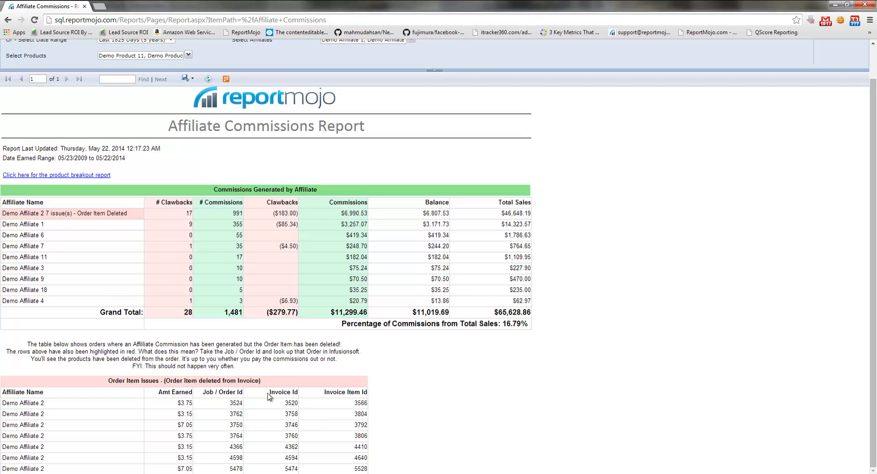
double_click(208, 392)
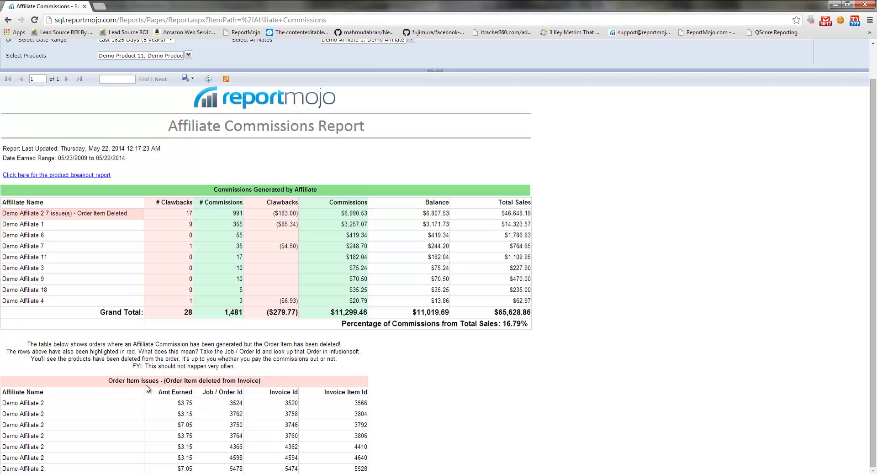
mouse_move(201, 395)
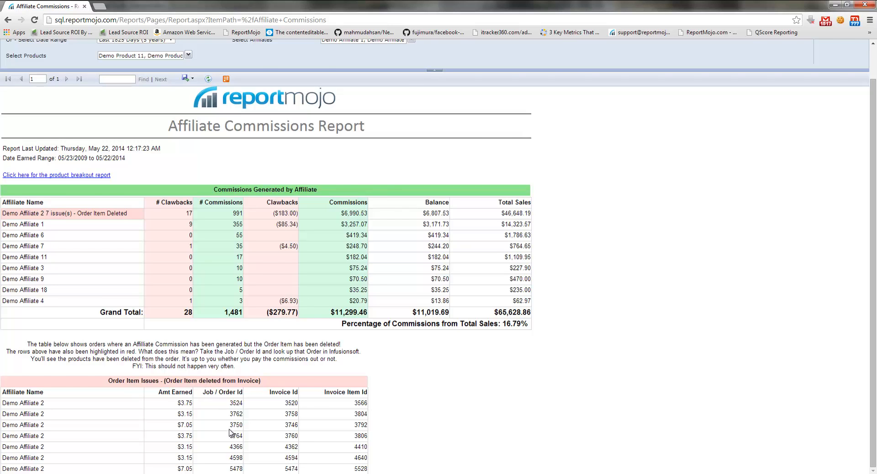
drag(34, 343, 293, 458)
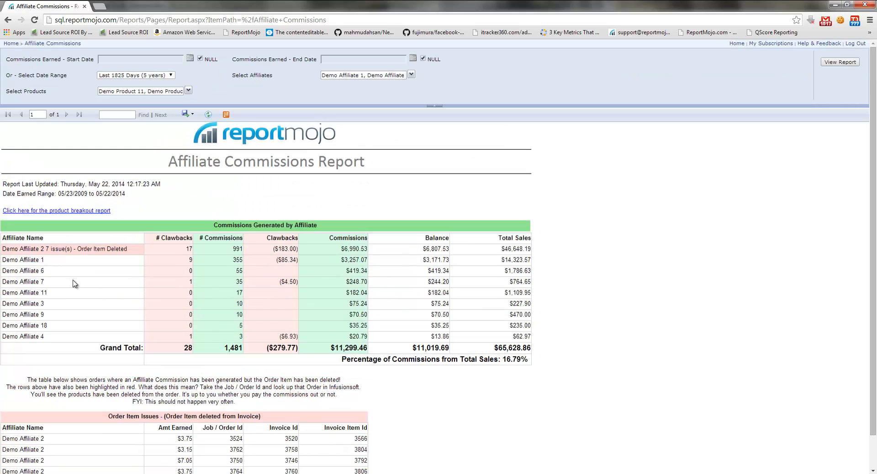
double_click(22, 248)
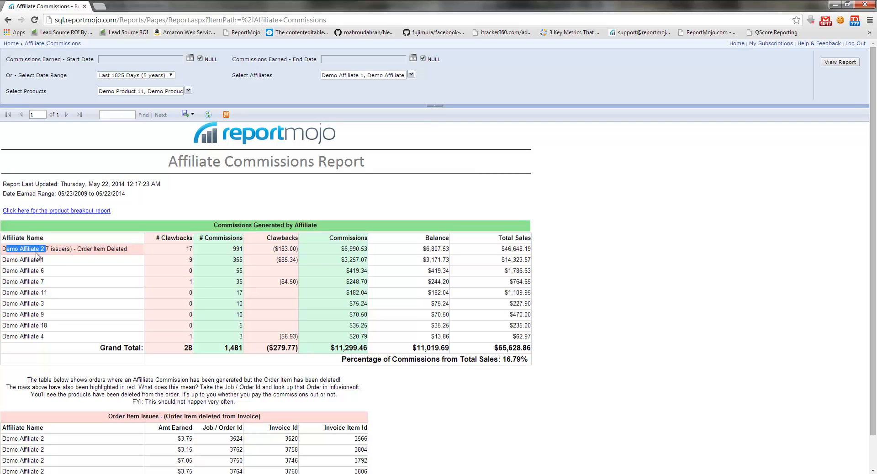
mouse_move(126, 244)
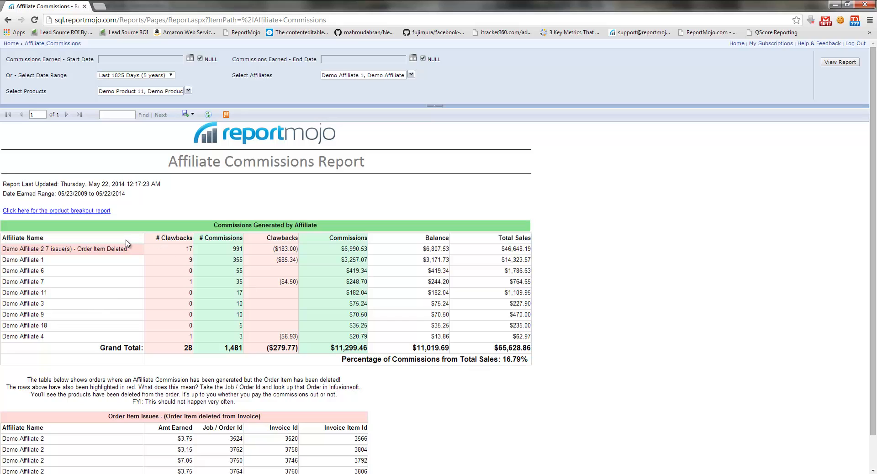
mouse_move(42, 212)
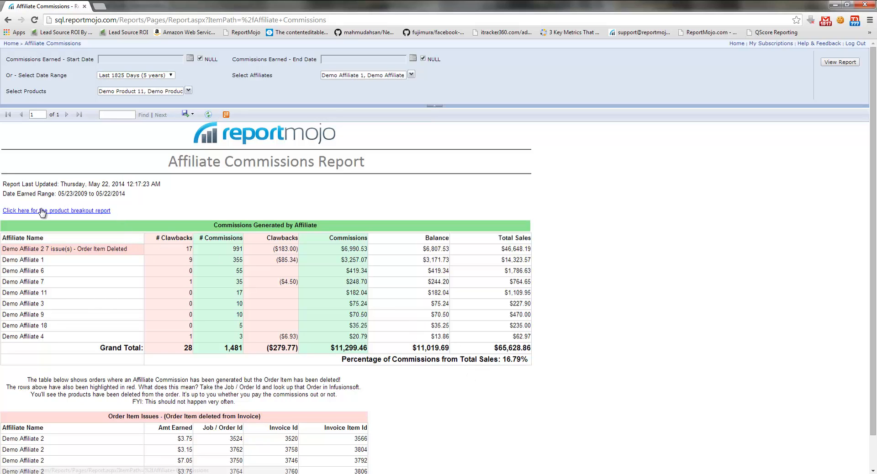
click(57, 210)
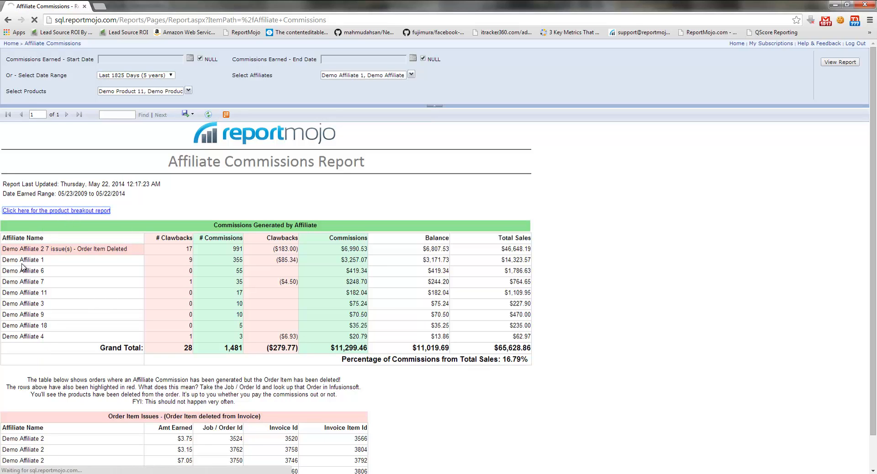
Load the Product Breakout Report and scroll through each affiliate's clawbacks, commissions and sales by product.
click(56, 210)
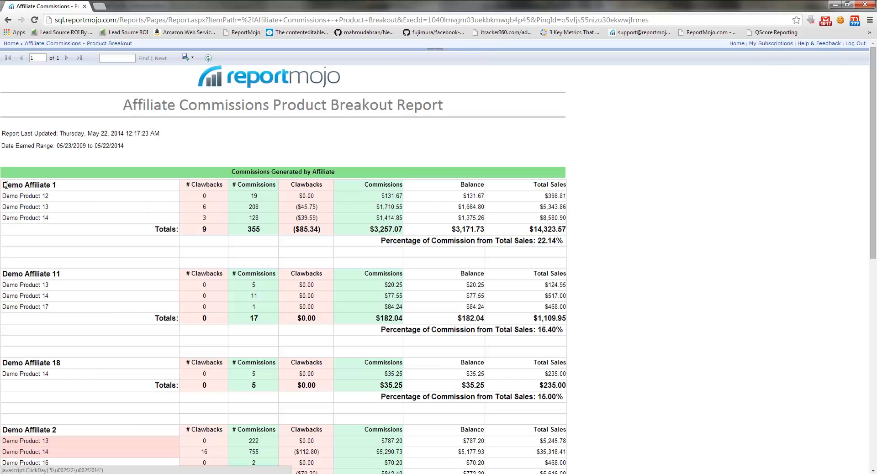
drag(25, 195, 56, 218)
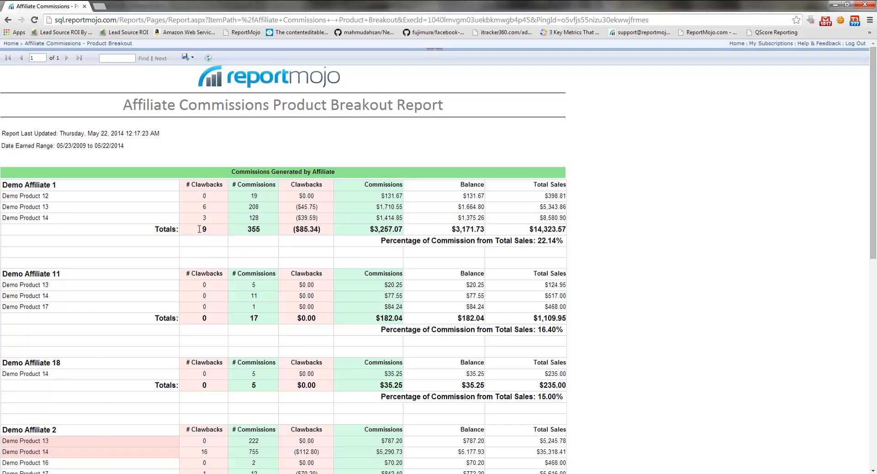
mouse_move(15, 189)
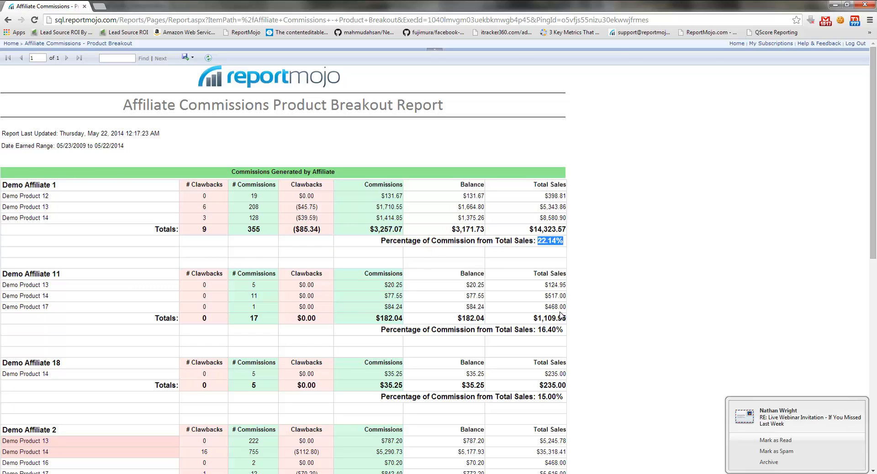
scroll(down, 3)
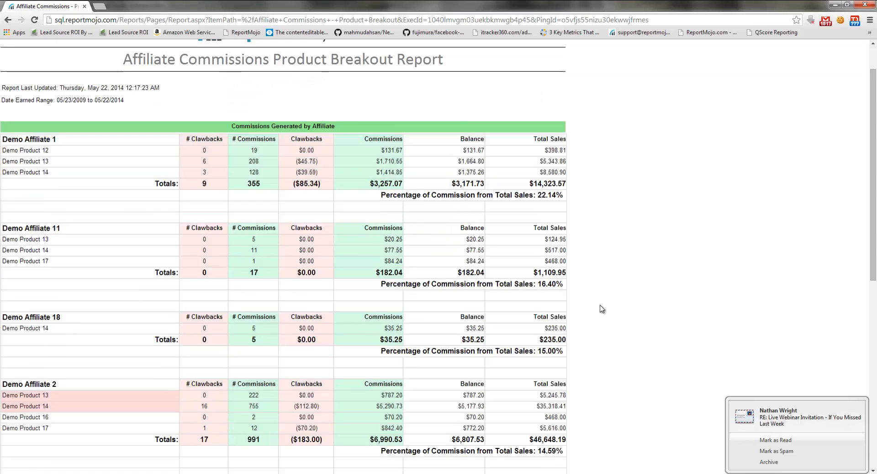
scroll(down, 3)
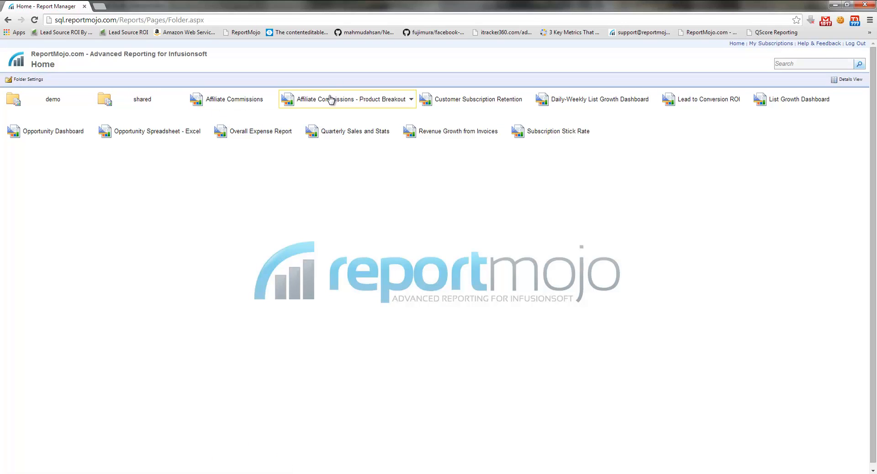
mouse_move(330, 98)
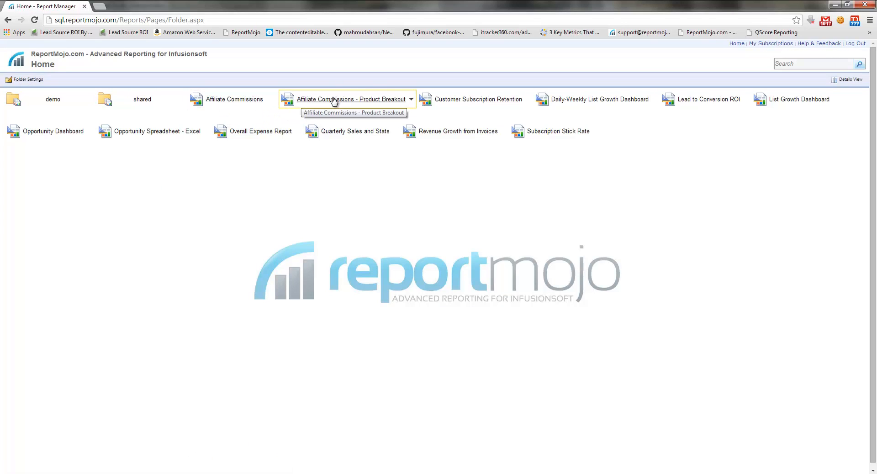
Reopen Affiliate Commissions for the last 365 days, showing $4,665.60 commissions and $31,103.45 sales.
click(234, 99)
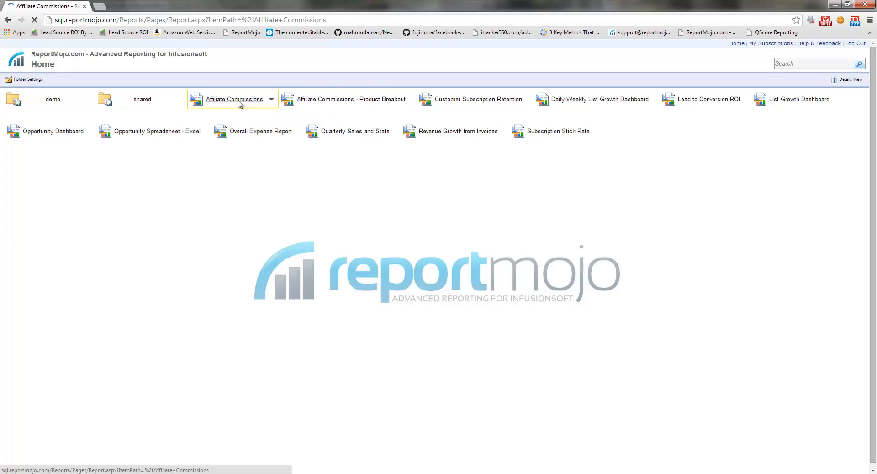
click(234, 98)
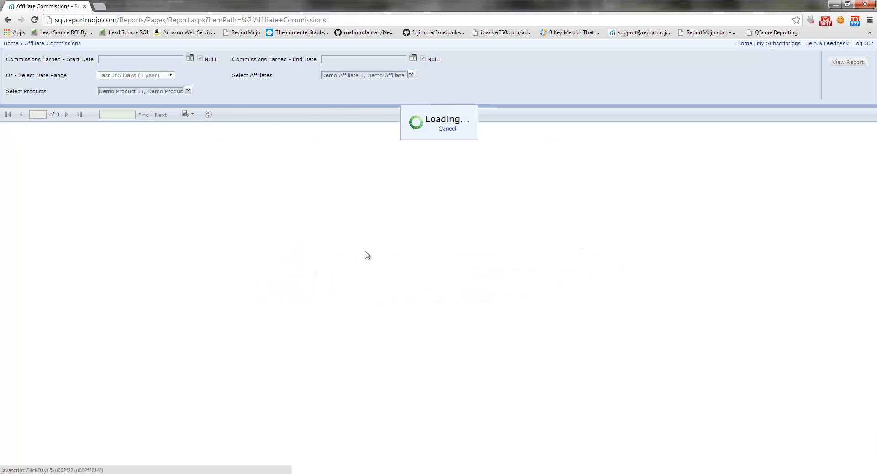
click(847, 62)
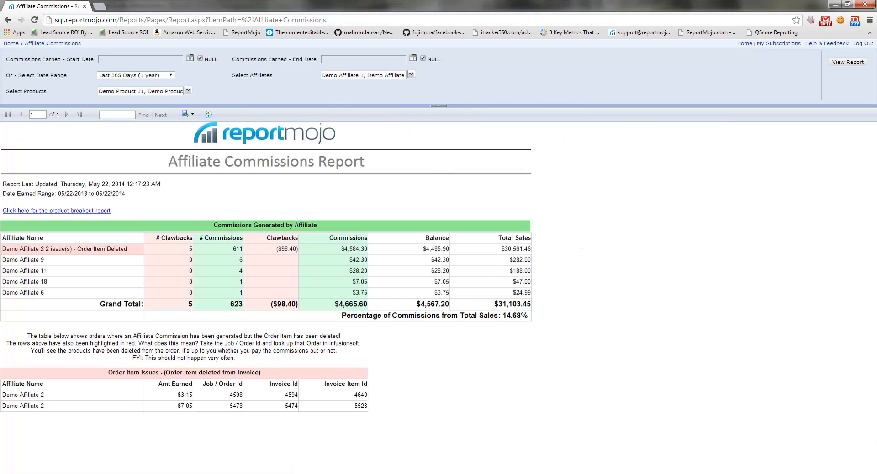